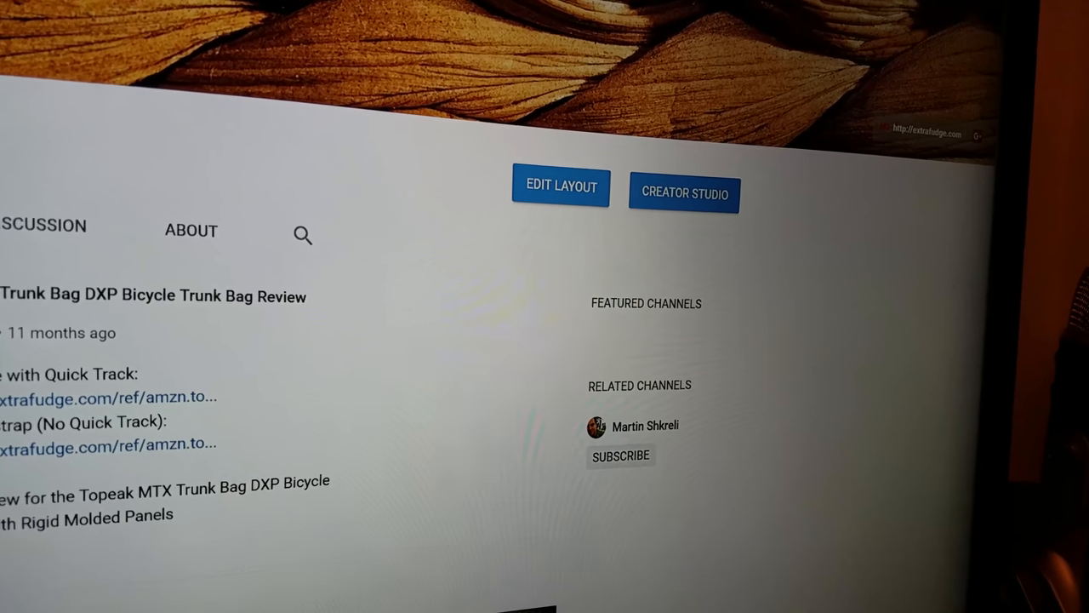
Show the webOS launcher bar of streaming apps over the YouTube channel page
scroll("down", 3)
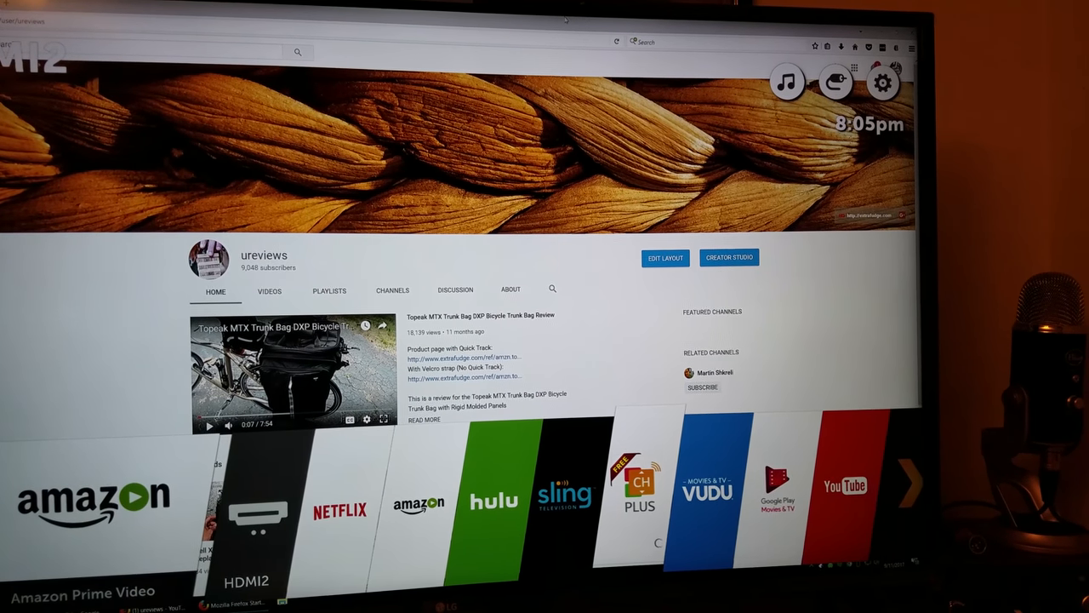
Launch LG Channel Plus from the CH Plus tile on the launcher bar
left_click(640, 490)
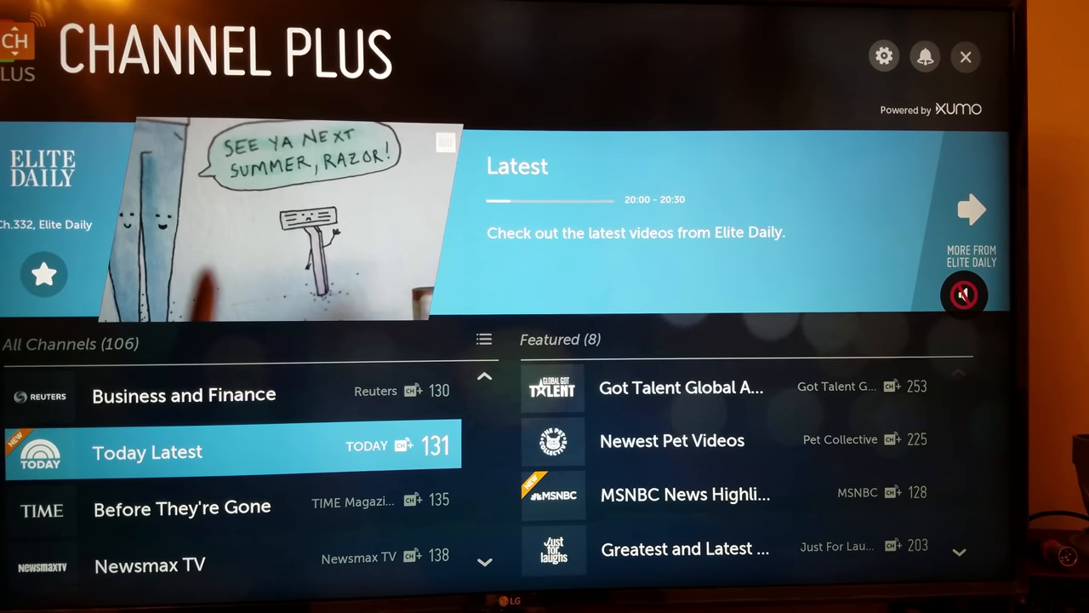
Play the Today Latest channel and browse the All Channels list down to Ruptly
left_click(147, 451)
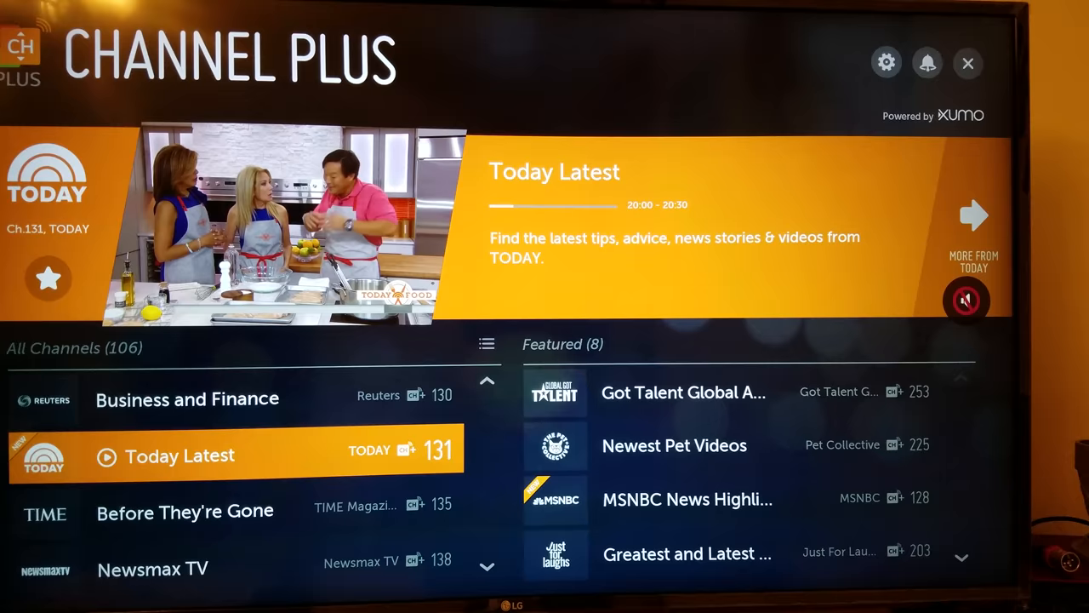
scroll("down", 3)
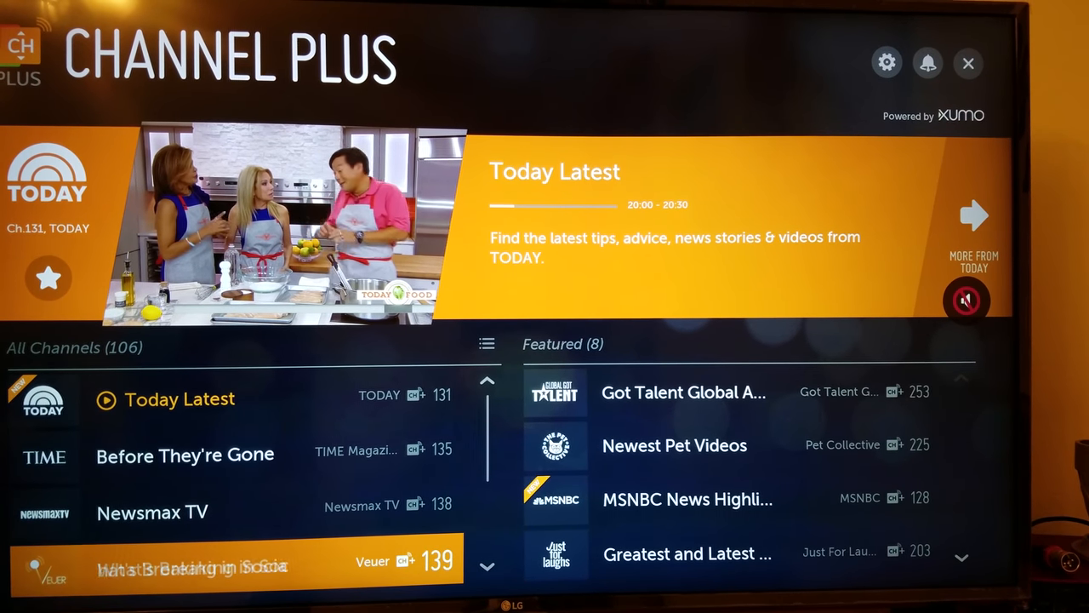
scroll("down", 3)
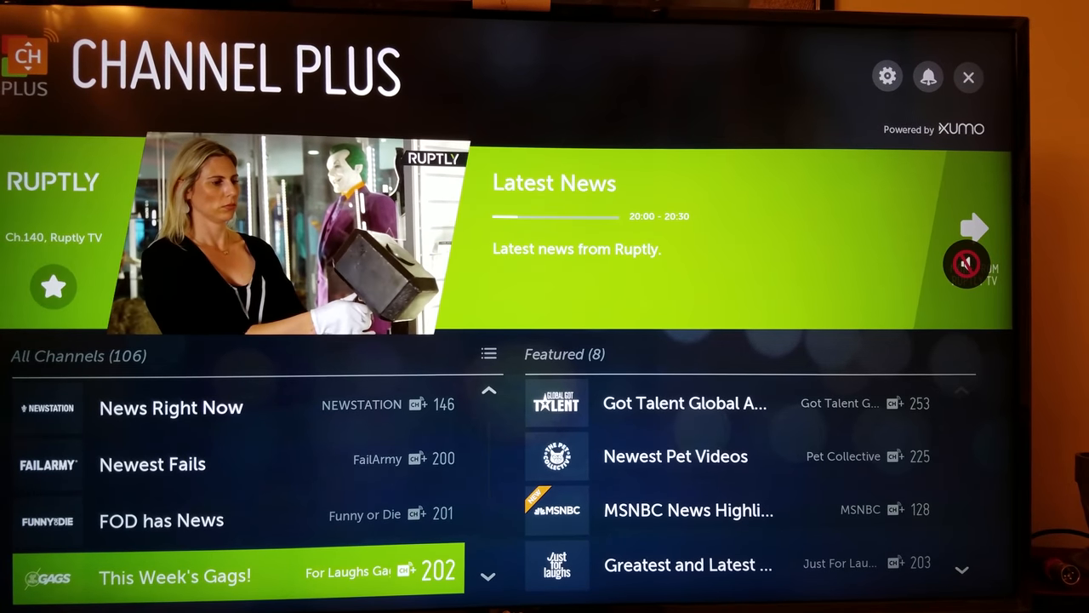
scroll("down", 3)
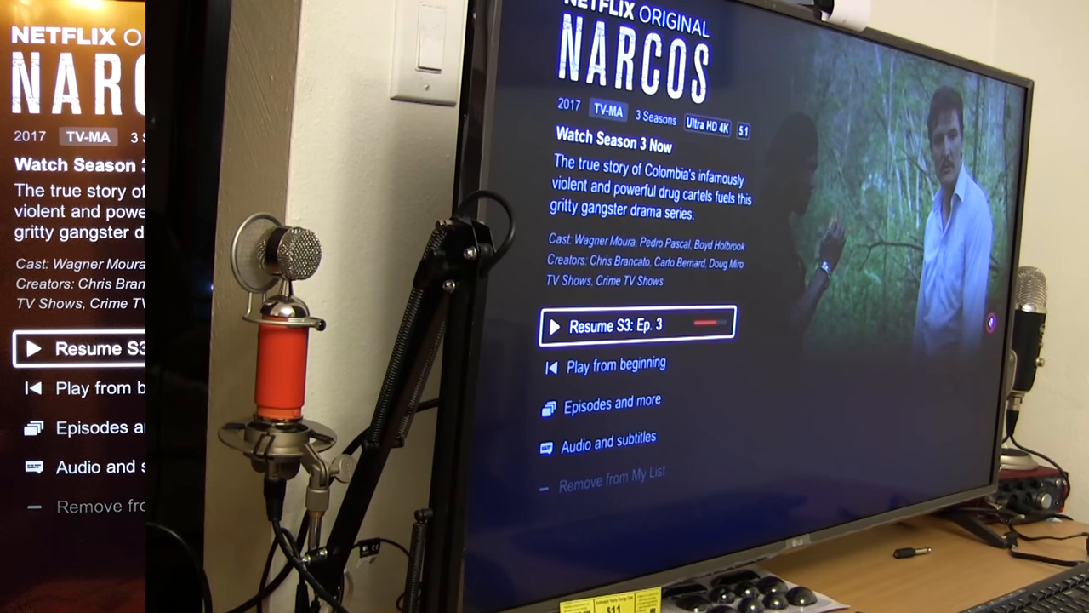
Open Picture Mode Settings, showing Standard (User) with backlight, contrast and brightness
left_click(636, 325)
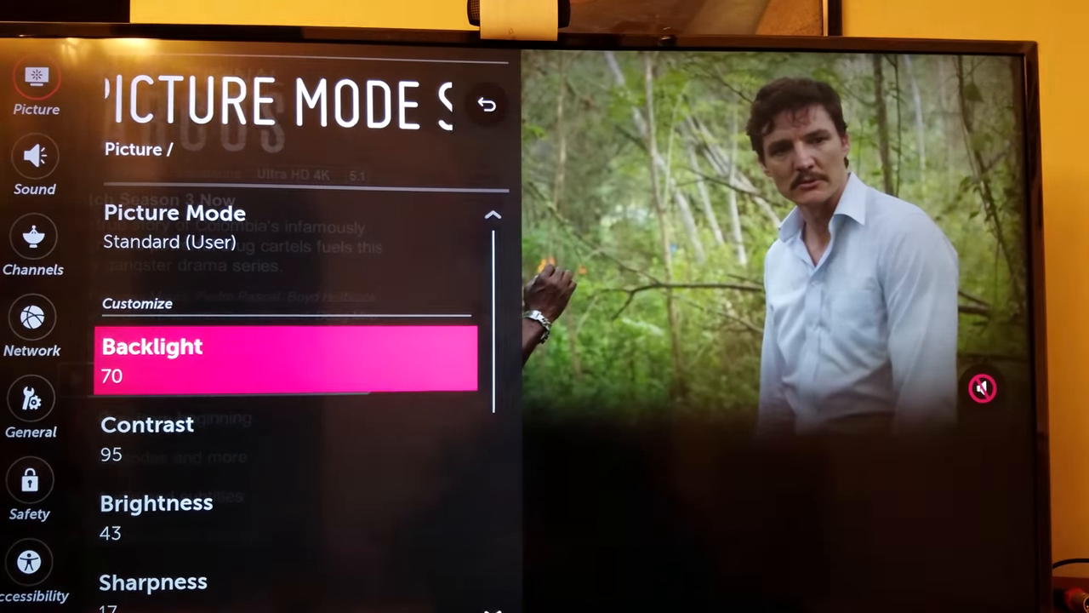
Confirm TruMotion is Off in Picture Options, then return to the Picture menu
scroll("down", 3)
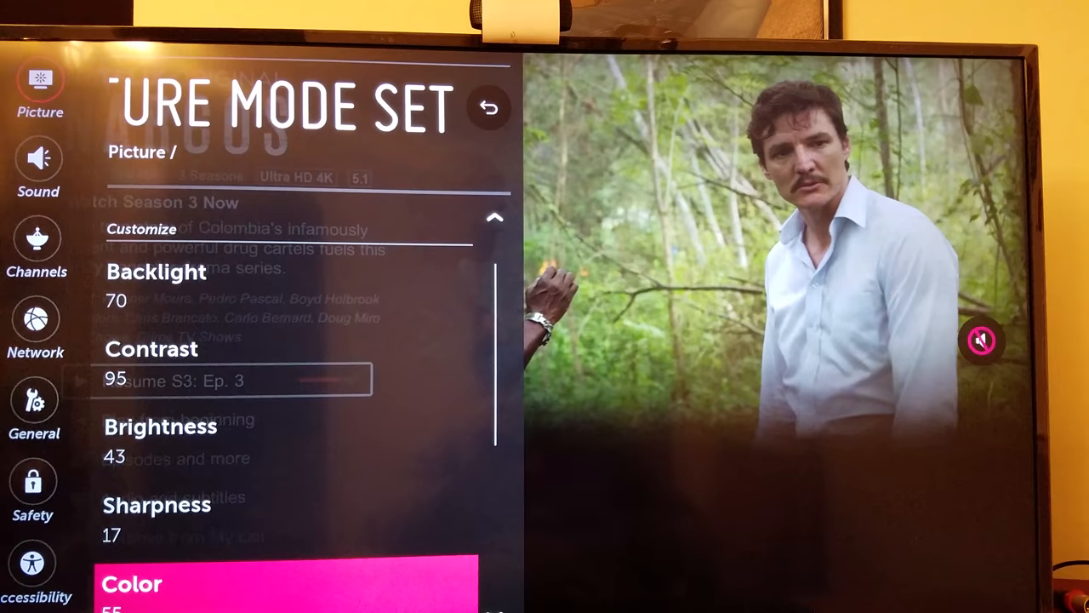
scroll("down", 3)
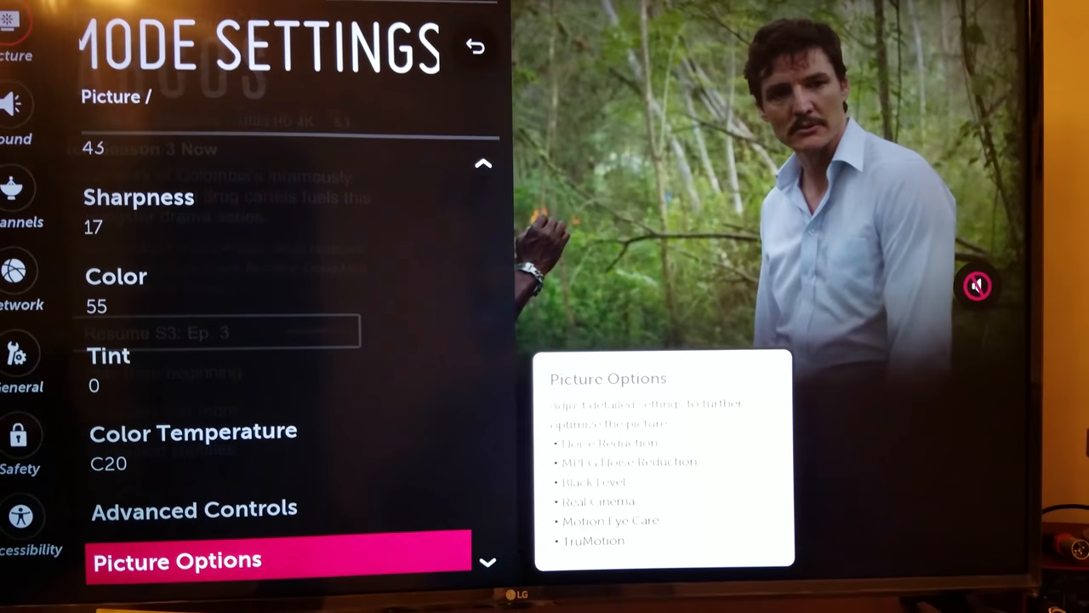
key("up")
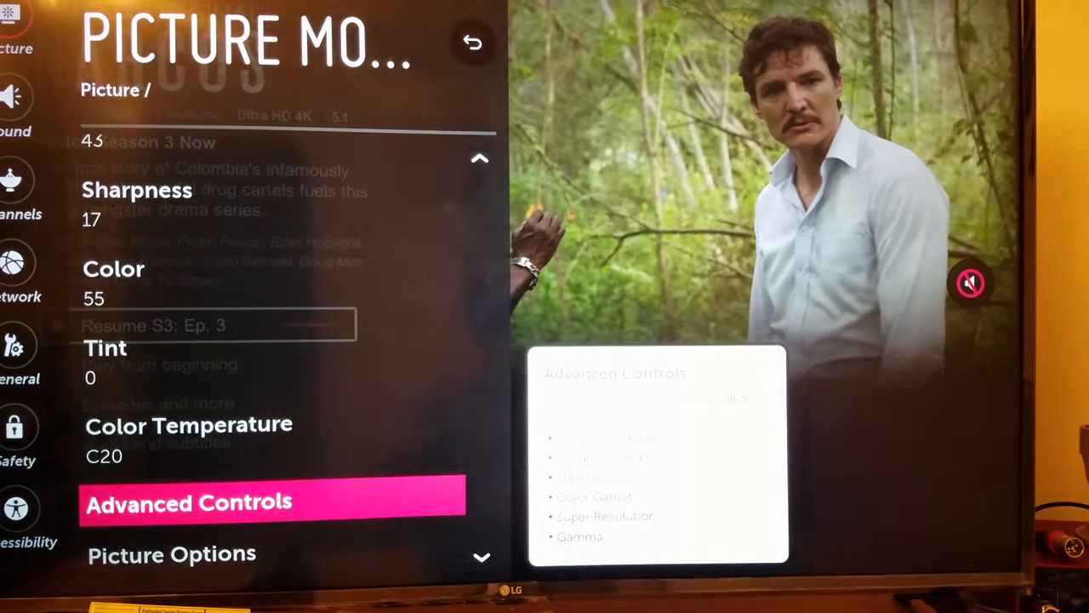
left_click(188, 502)
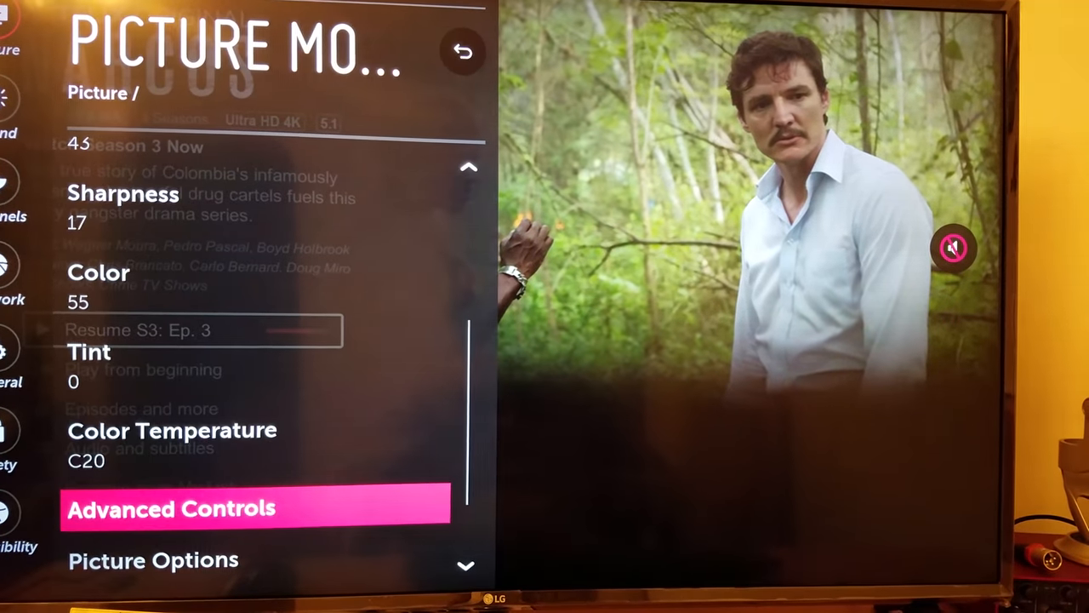
left_click(153, 560)
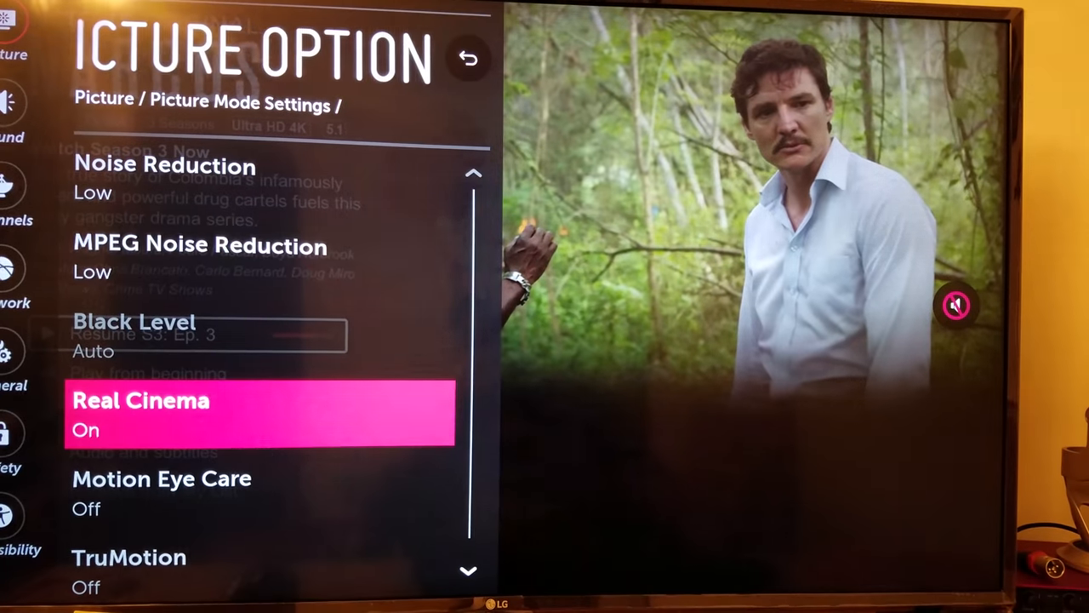
key("Down")
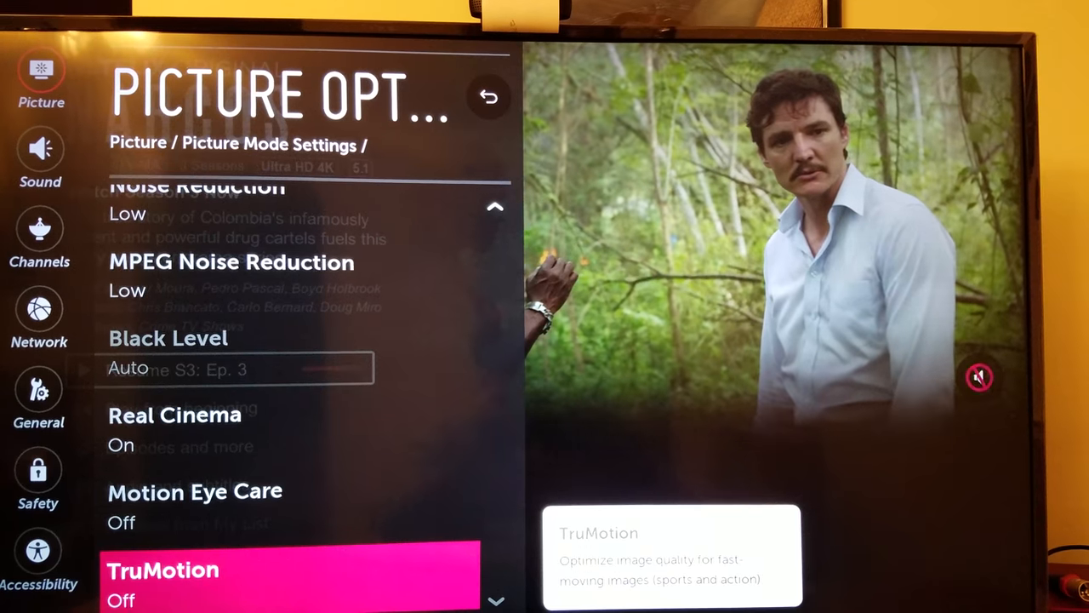
left_click(488, 97)
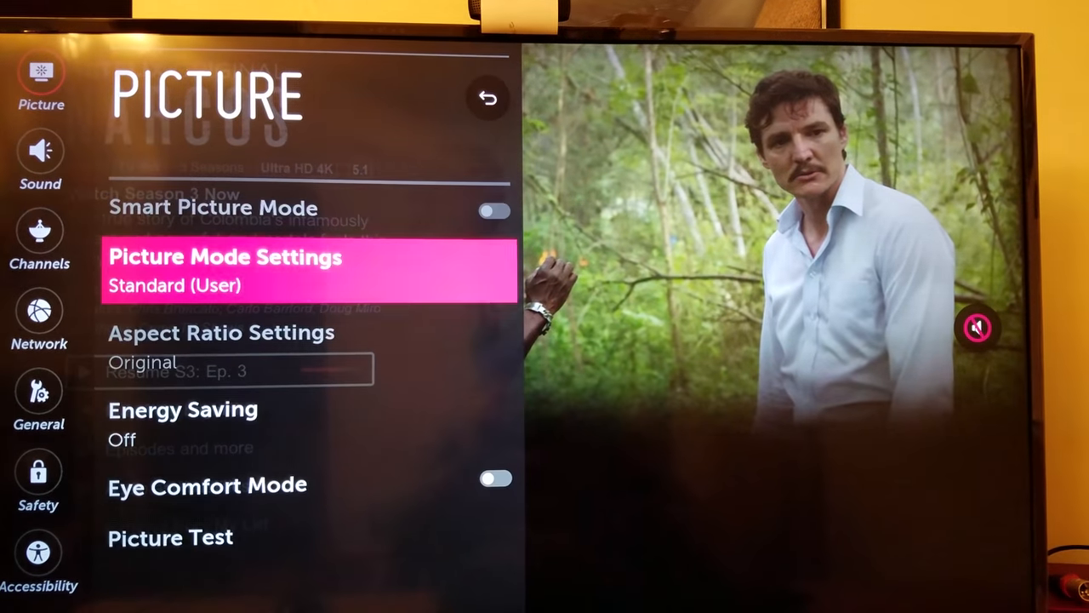
Go to Sound settings and highlight AV Sync Adjustment, set to On
left_click(40, 162)
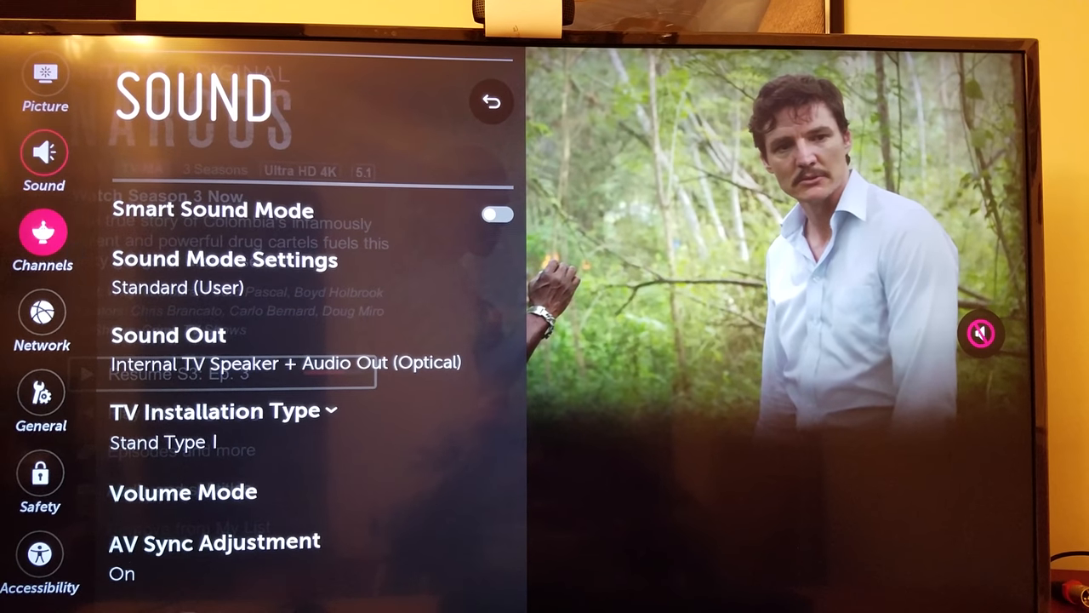
left_click(42, 238)
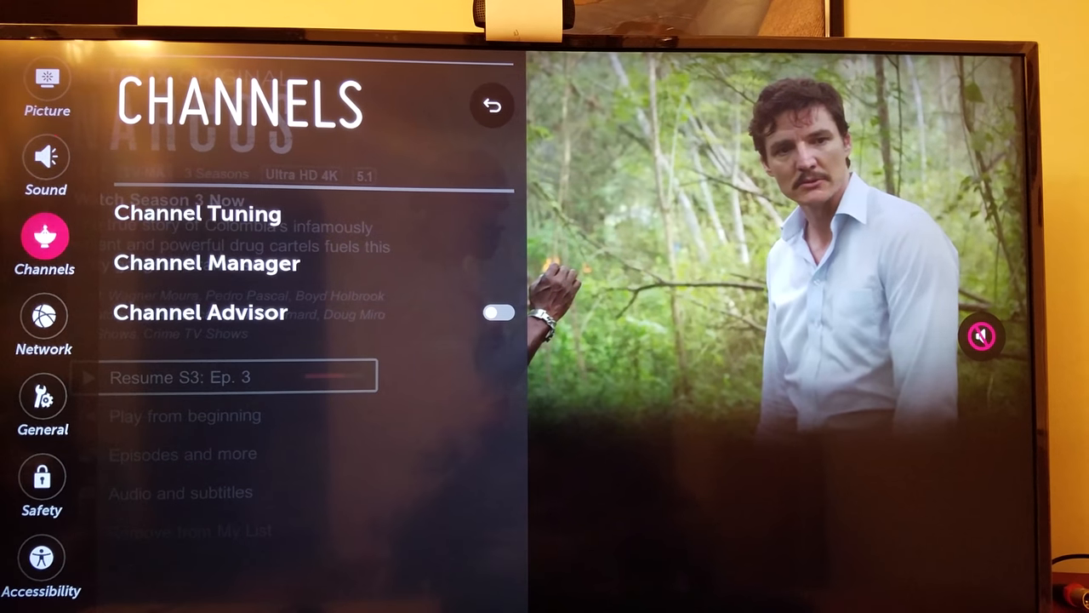
left_click(42, 162)
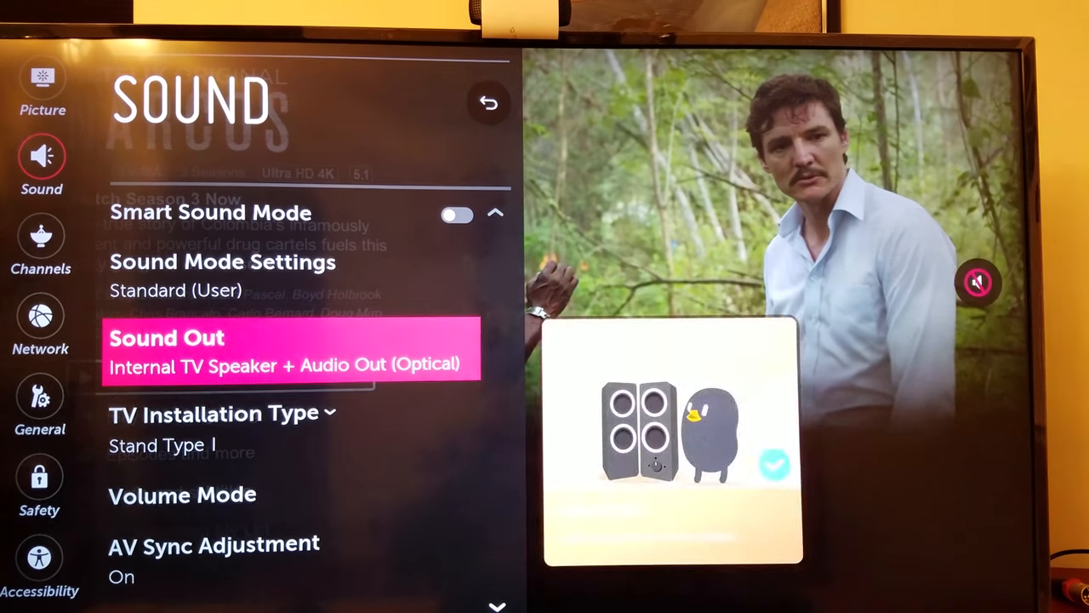
key("down")
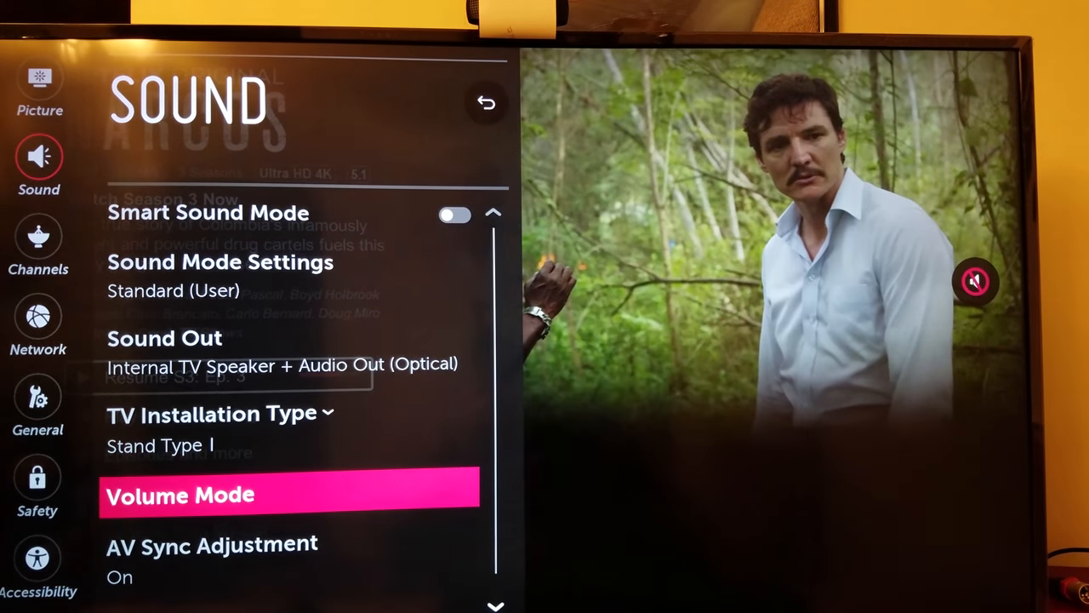
key("Down")
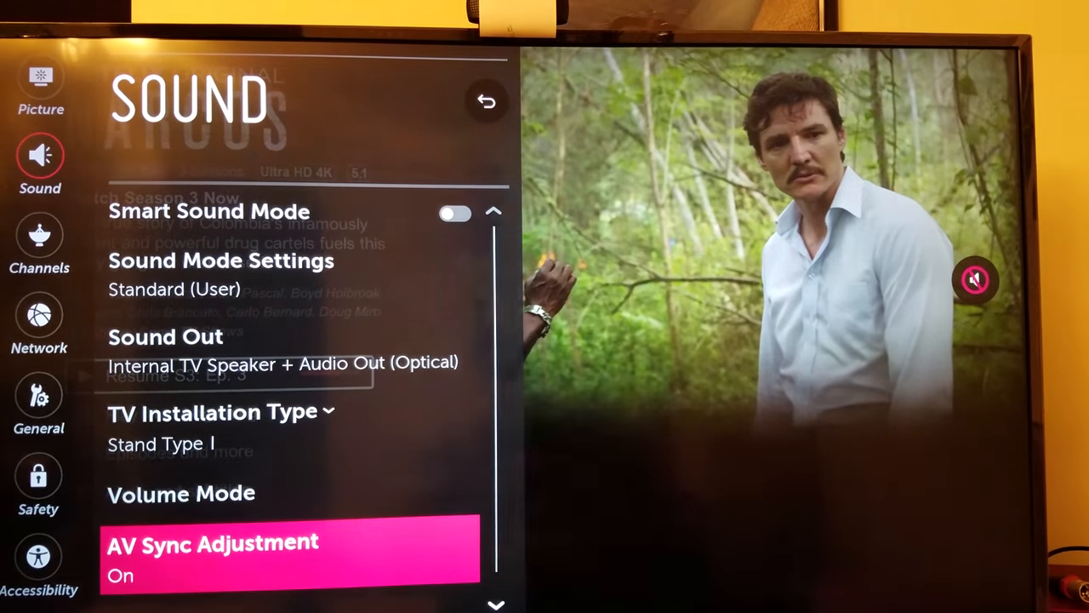